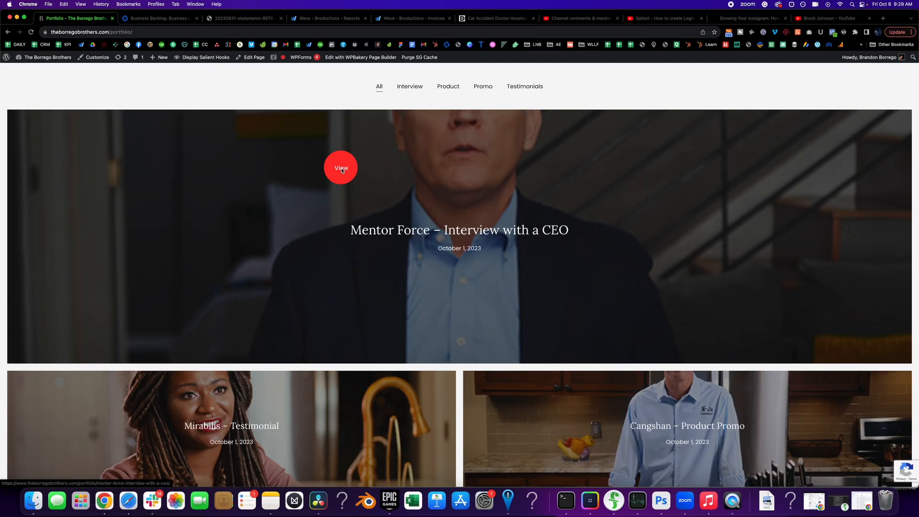
Step: Open the 'Mentor Force – Interview with a CEO' portfolio item and scroll through its page
scroll(down, 3)
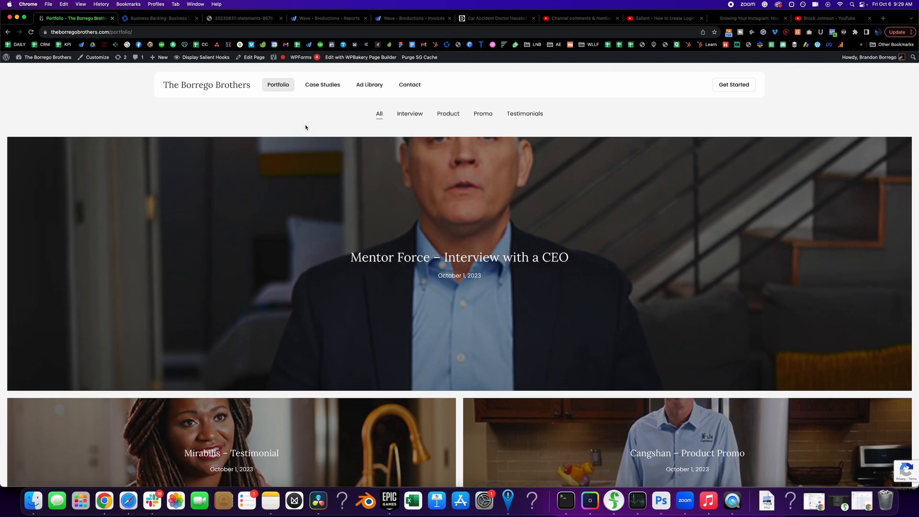
mouse_move(308, 126)
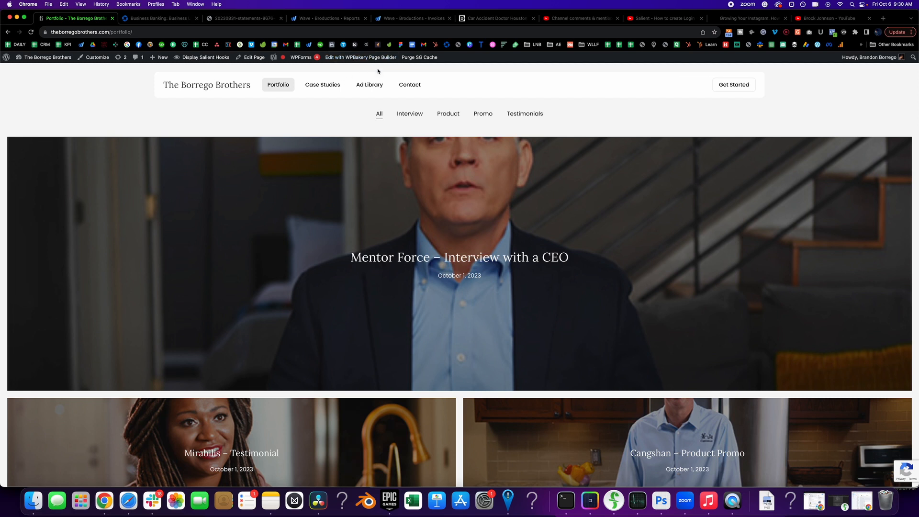
scroll(down, 3)
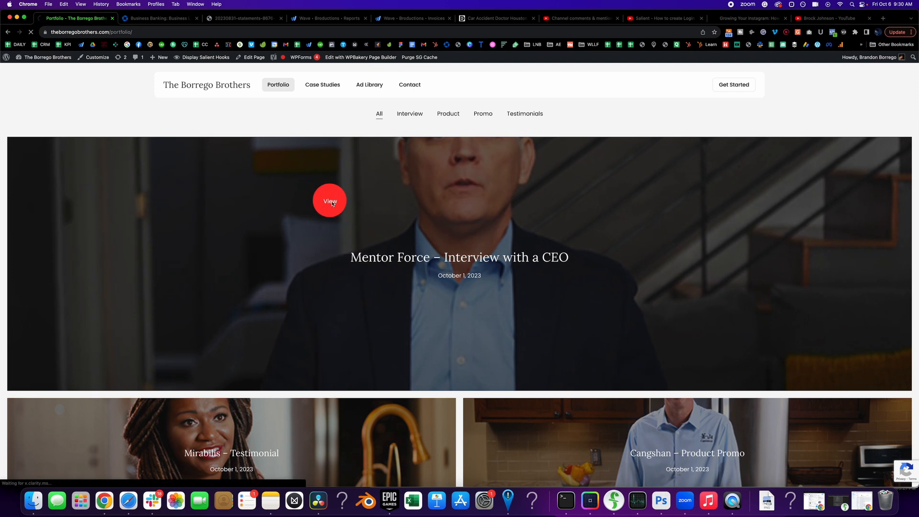
click(329, 201)
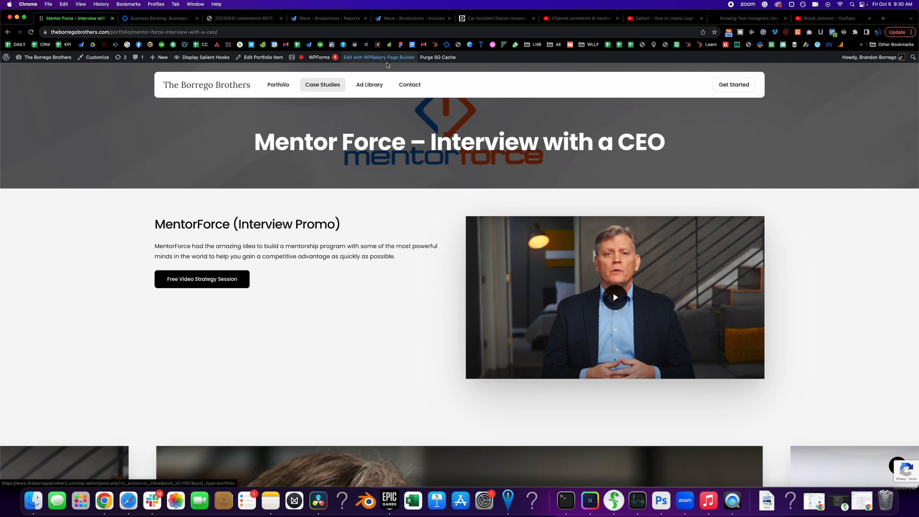
scroll(down, 3)
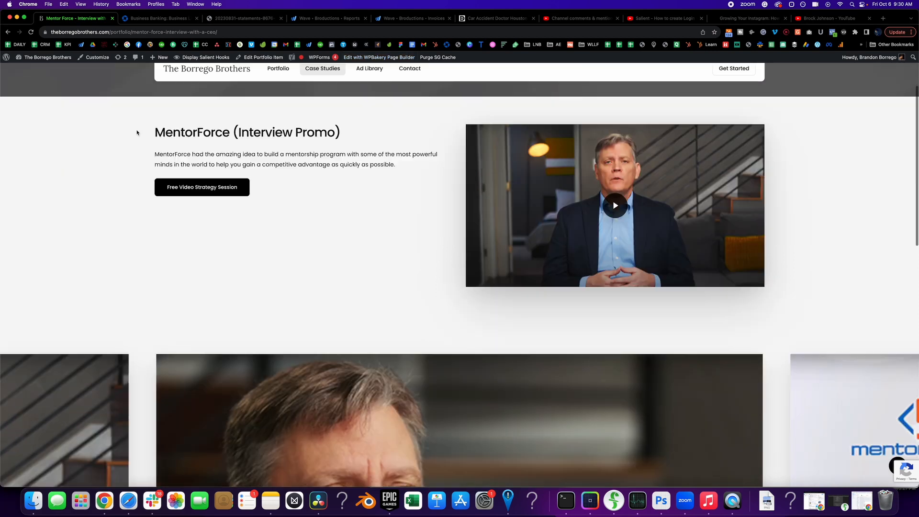
scroll(up, 3)
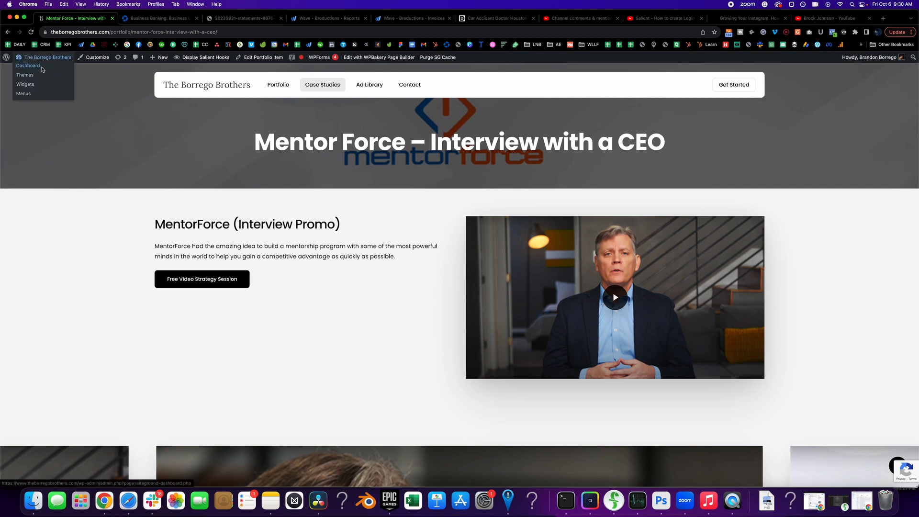
Step: Go to the admin dashboard and open WPBakery Page Builder's Role Manager
click(27, 66)
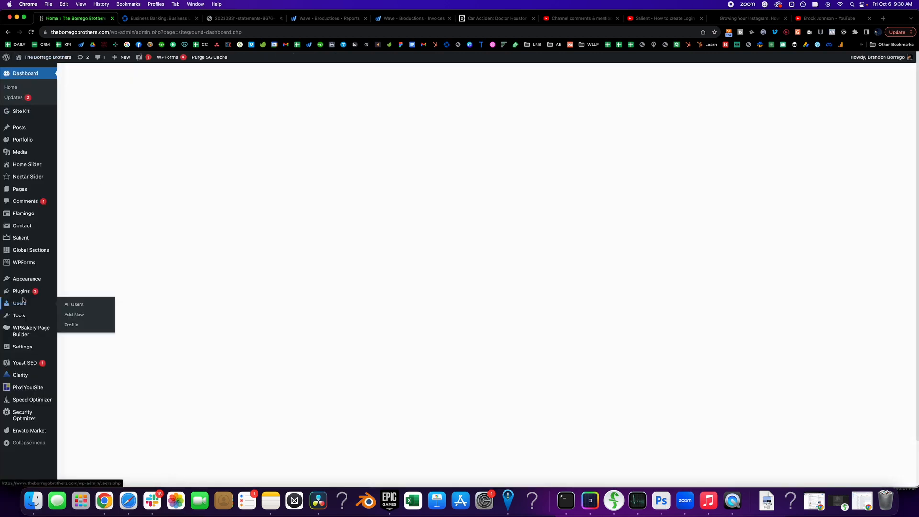
mouse_move(32, 399)
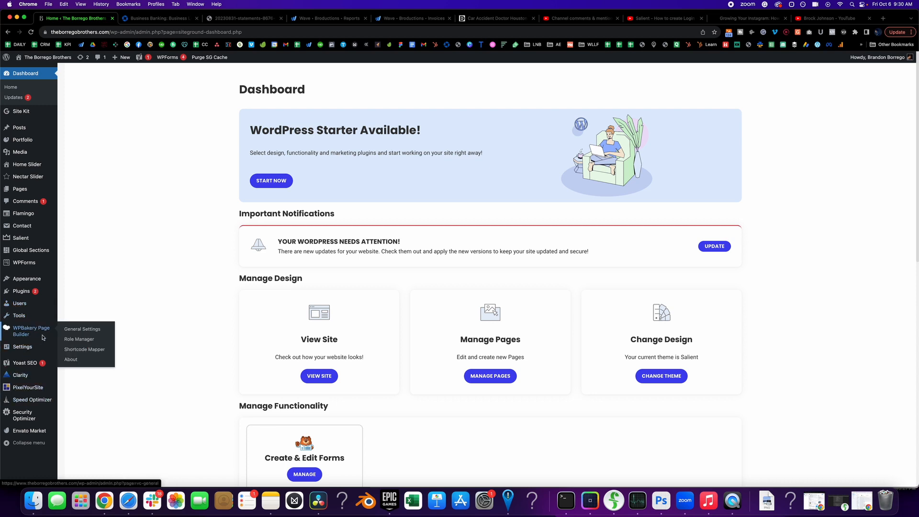
mouse_move(79, 339)
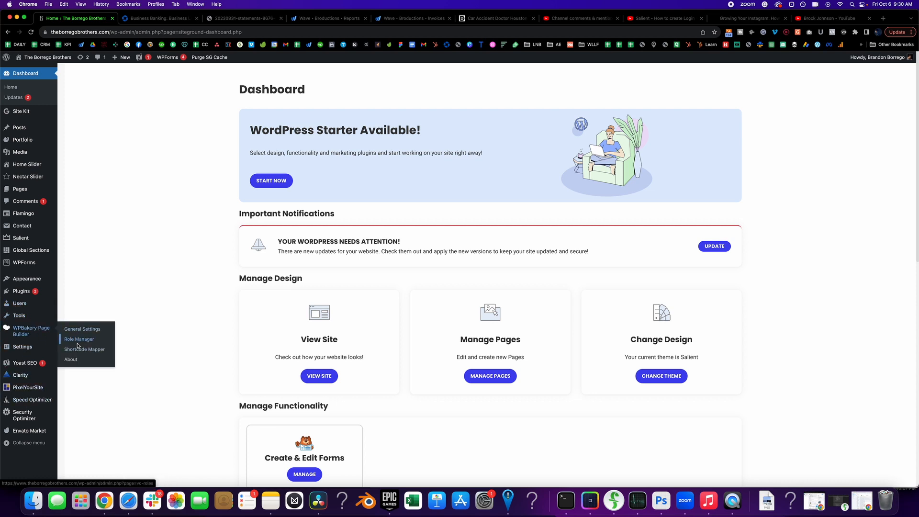
click(79, 339)
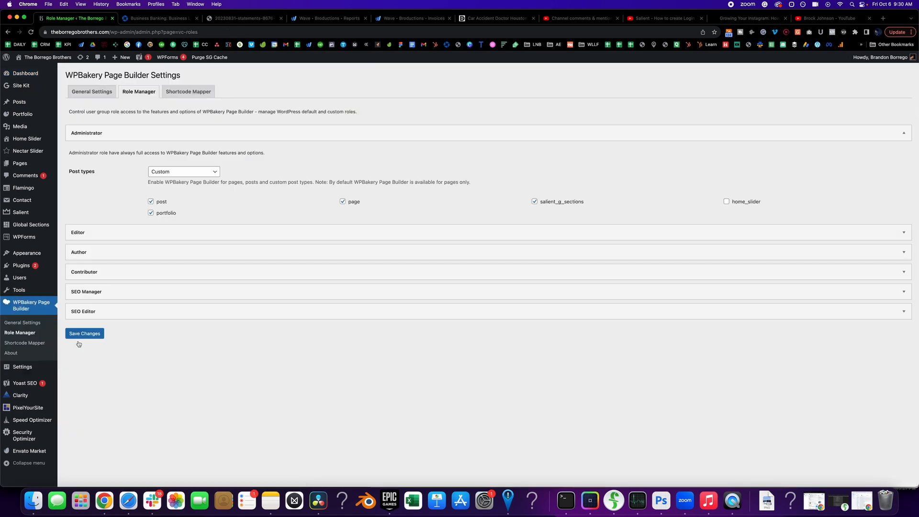
Step: Set Administrator post types to Custom, toggling the portfolio checkbox off and back on
click(183, 171)
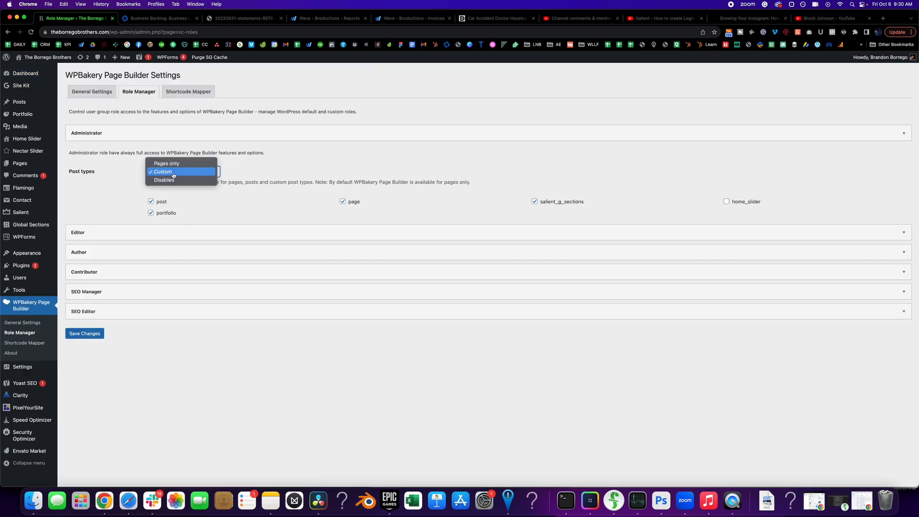
click(163, 171)
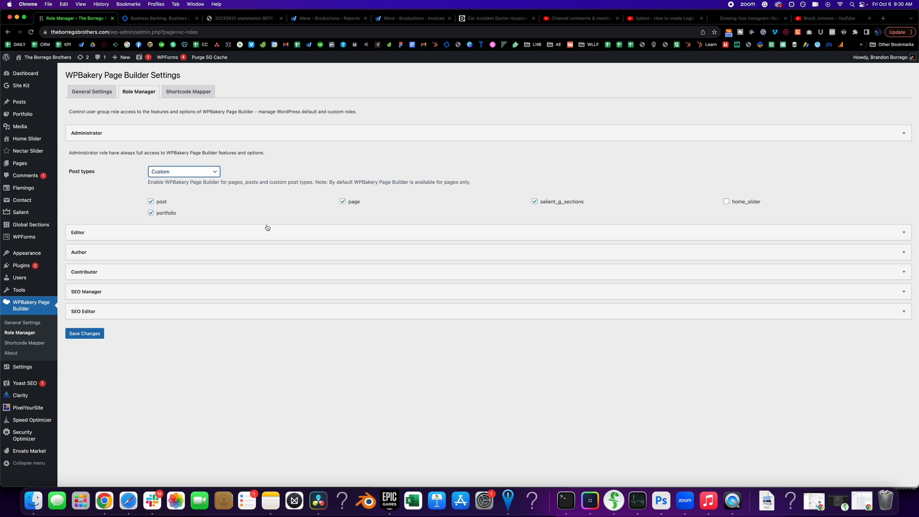
click(151, 212)
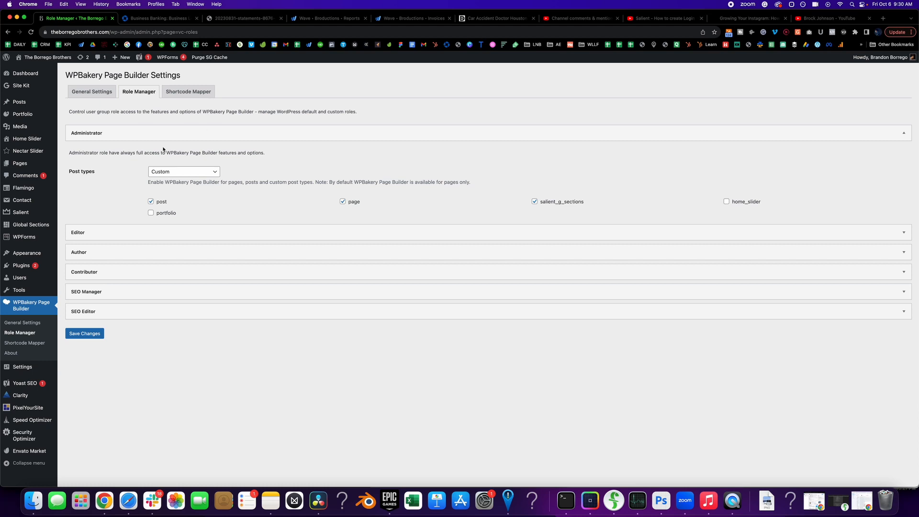
mouse_move(308, 156)
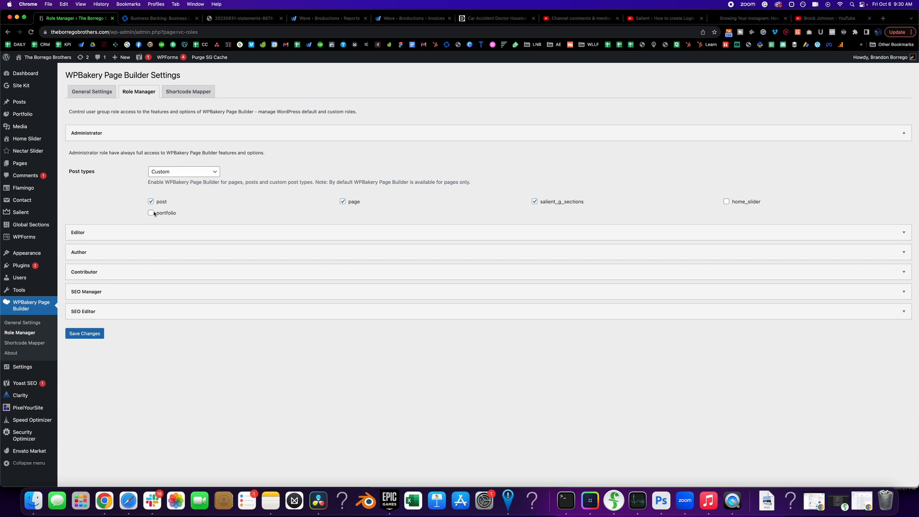
click(150, 212)
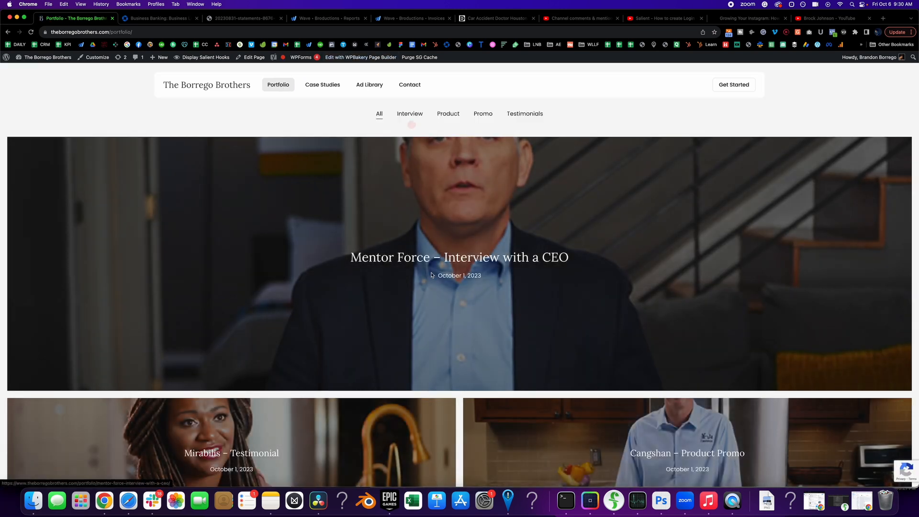
scroll(down, 3)
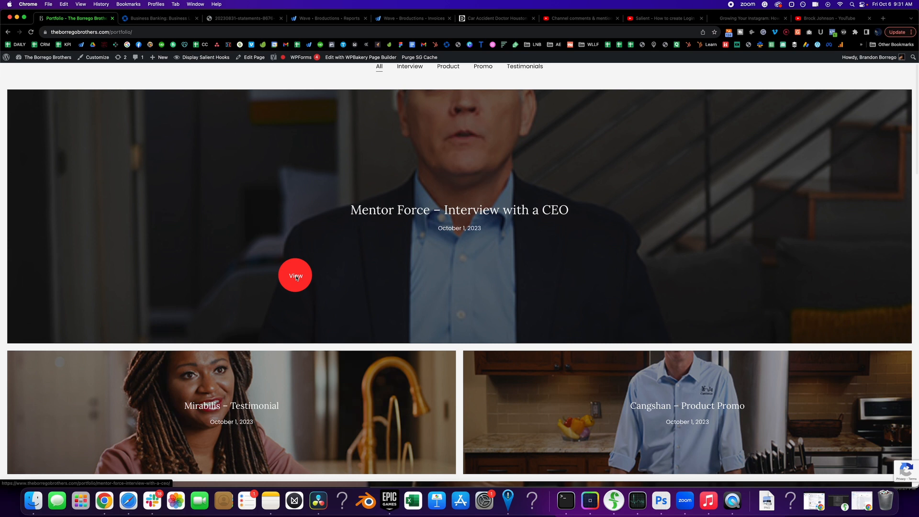
scroll(down, 3)
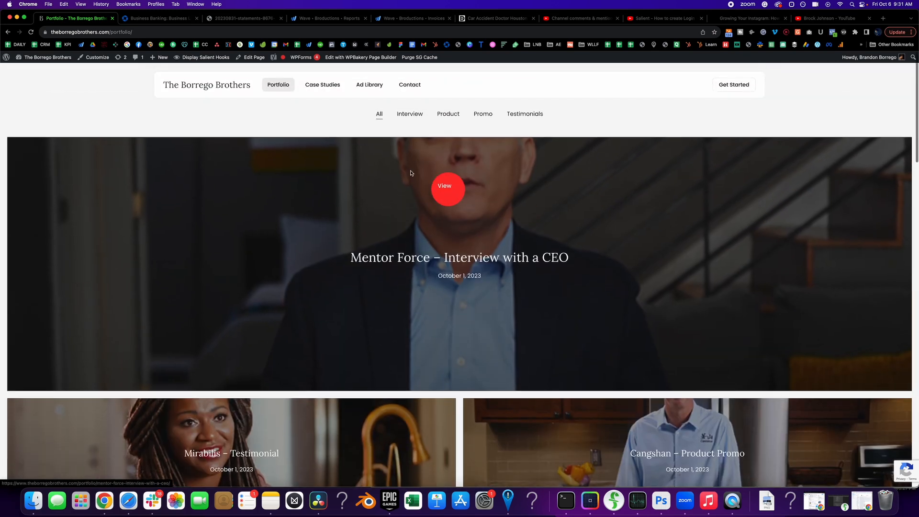
scroll(down, 3)
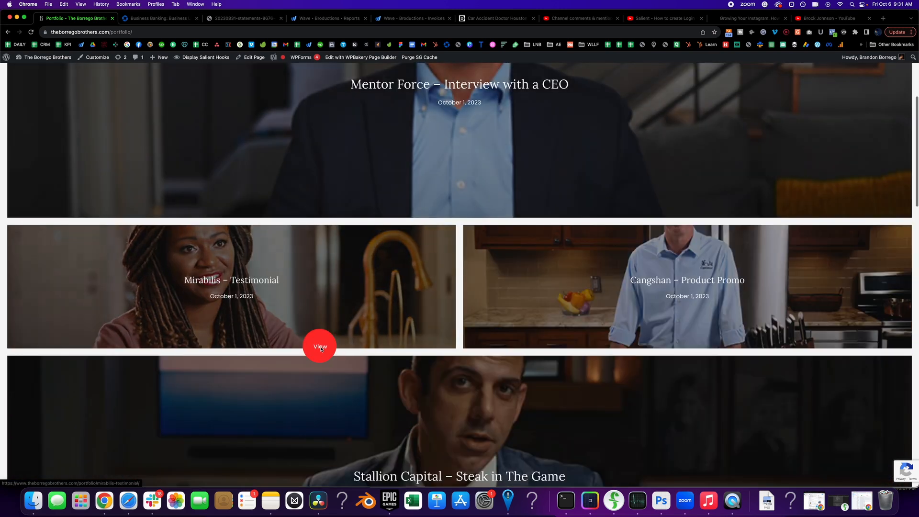